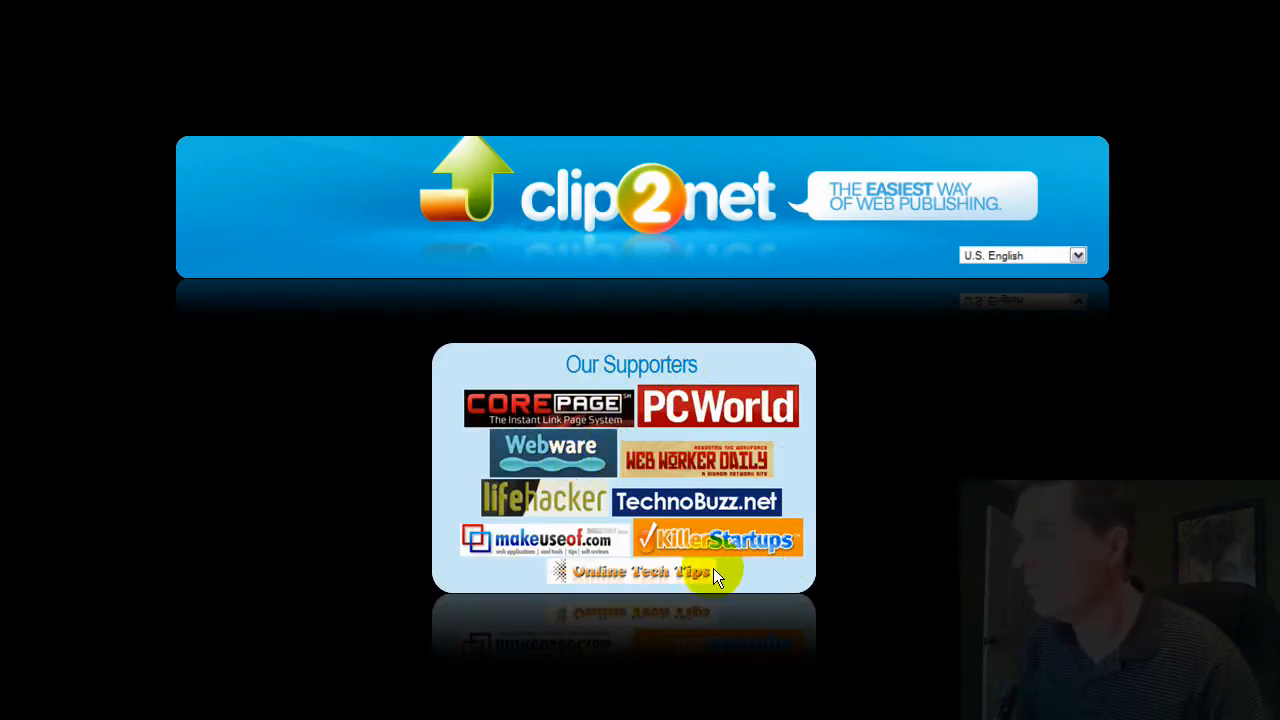
{"action": "mouse_move", "coordinate": [324, 424]}
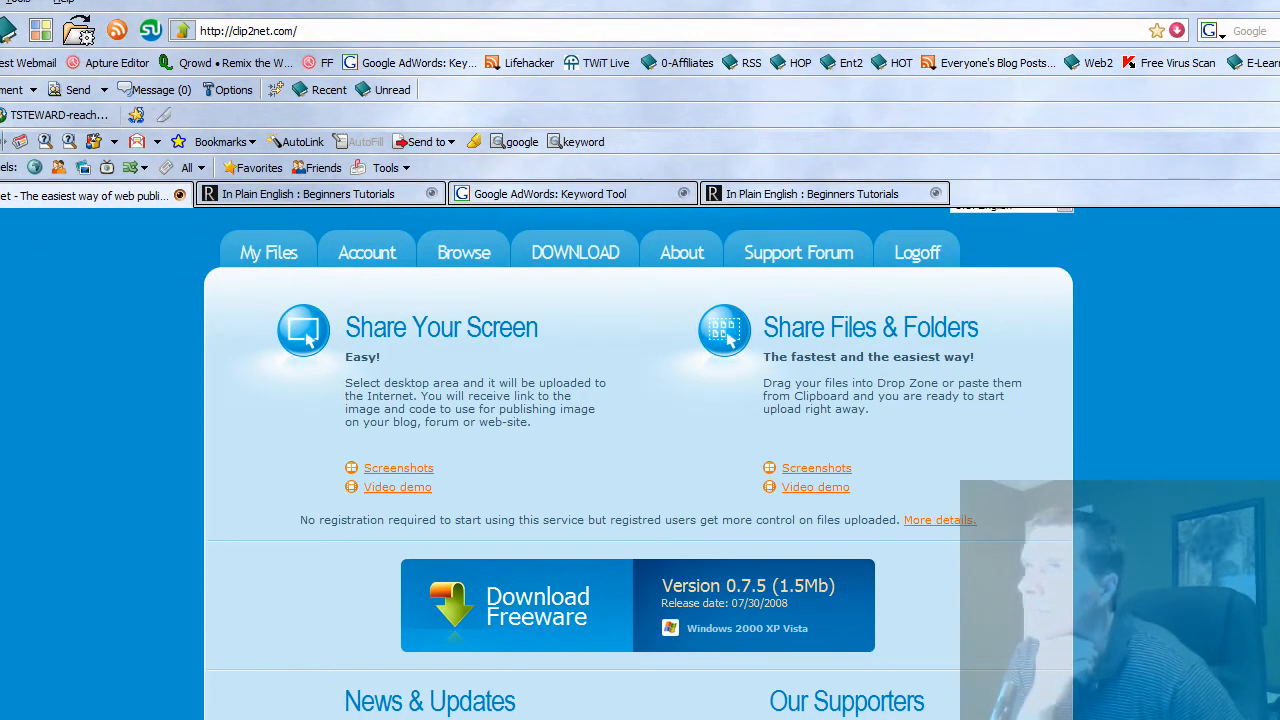
- Scroll the clip2net.com home page down to the Download Freeware section
{"action": "scroll", "scroll_direction": "down", "scroll_amount": 3}
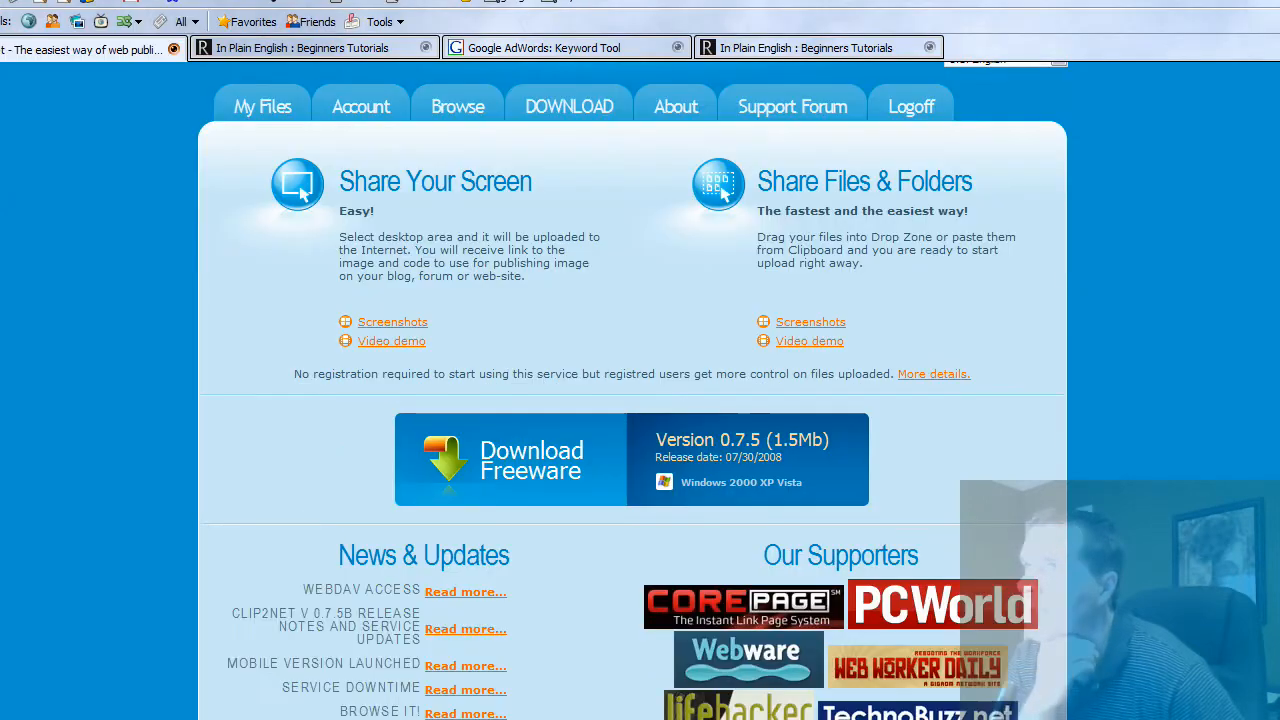
{"action": "scroll", "scroll_direction": "down", "scroll_amount": 3}
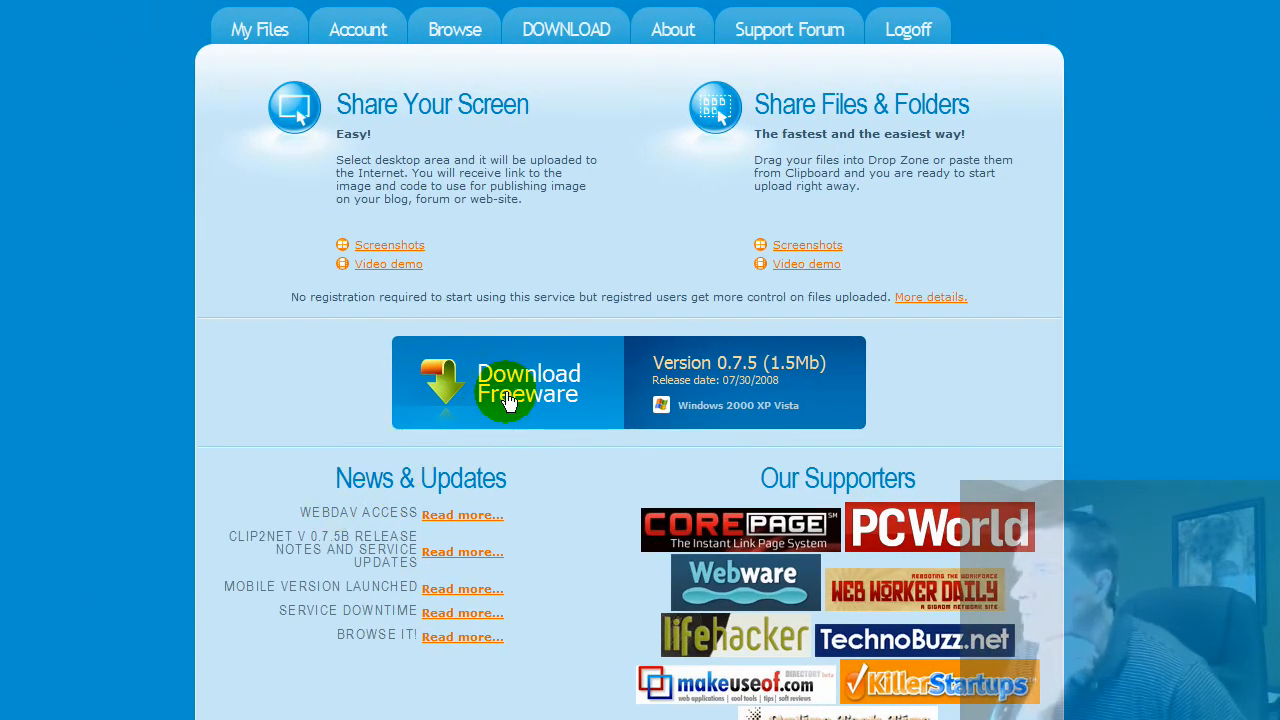
{"action": "mouse_move", "coordinate": [692, 408]}
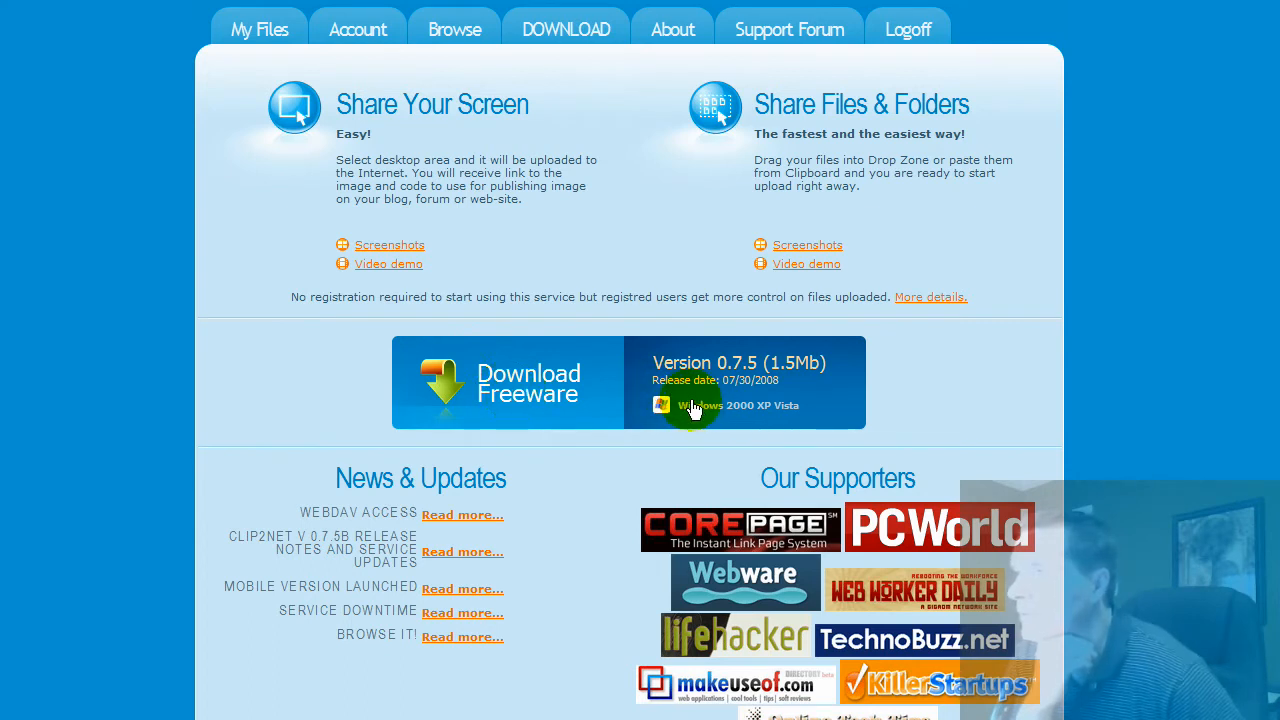
- Download the Windows clip2net075b.zip to the Desktop via Save as, then open it when finished
{"action": "left_click", "coordinate": [528, 384]}
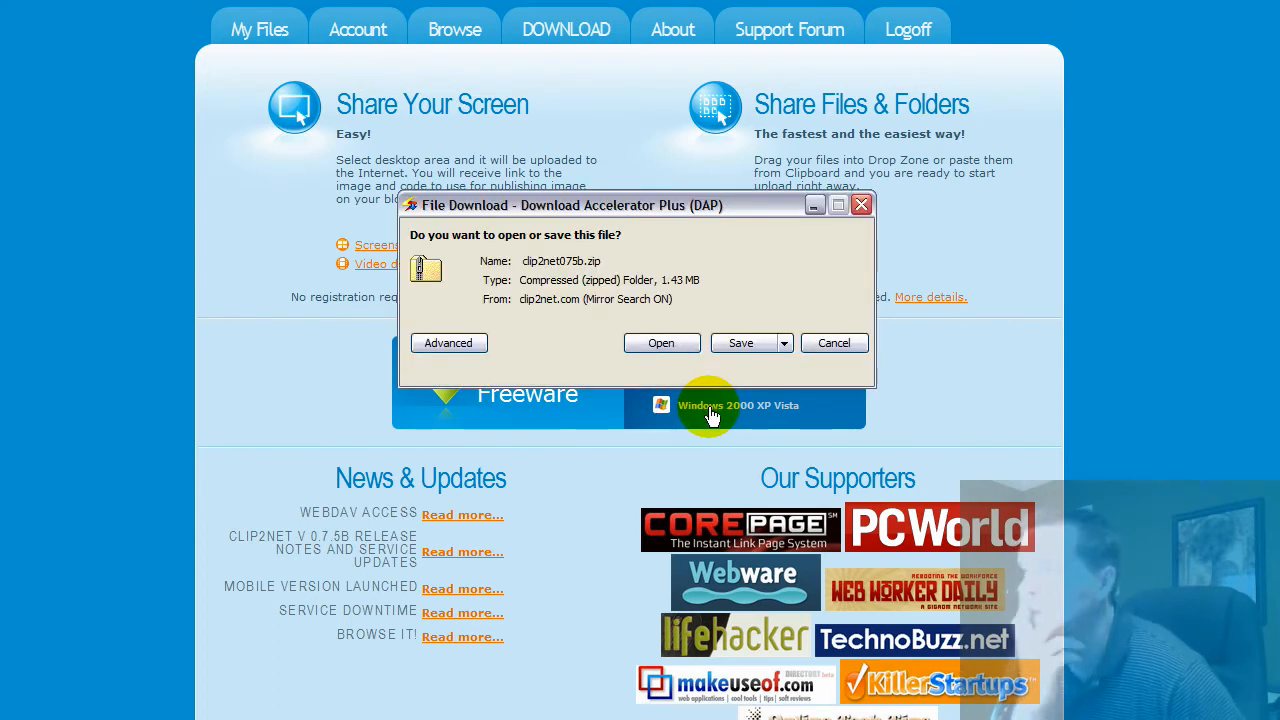
{"action": "left_click", "coordinate": [784, 344]}
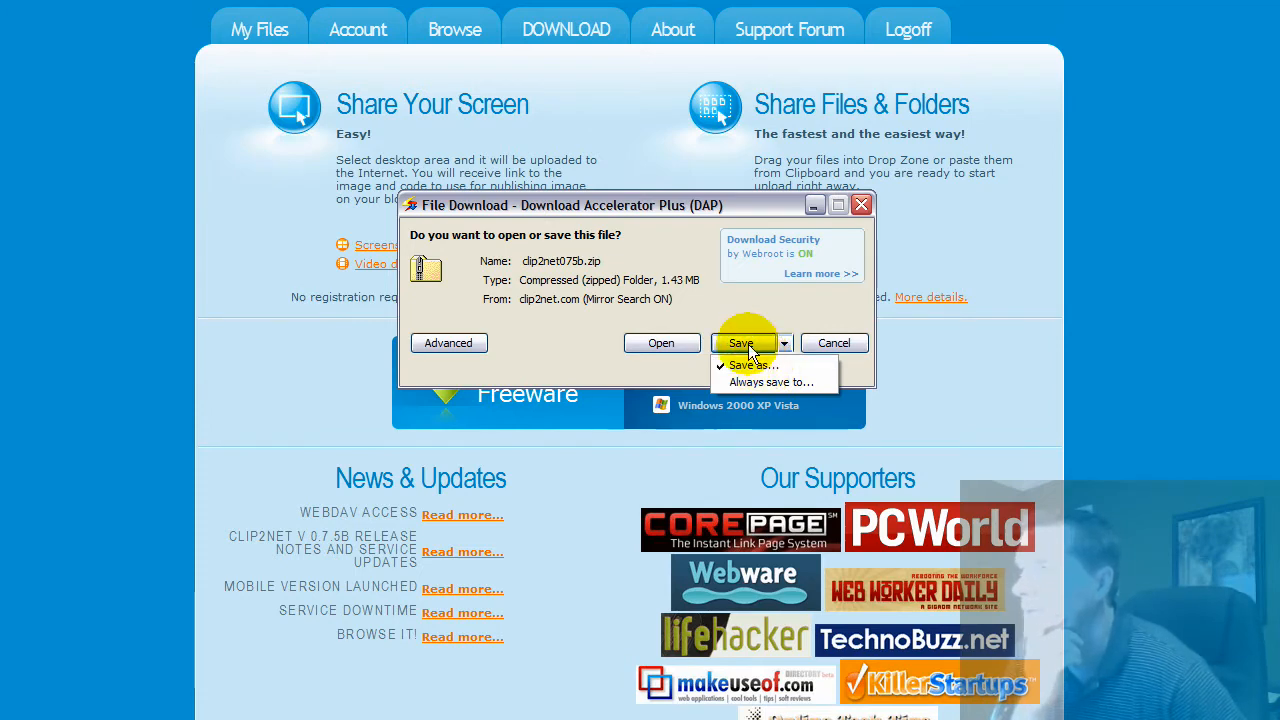
{"action": "left_click", "coordinate": [750, 364]}
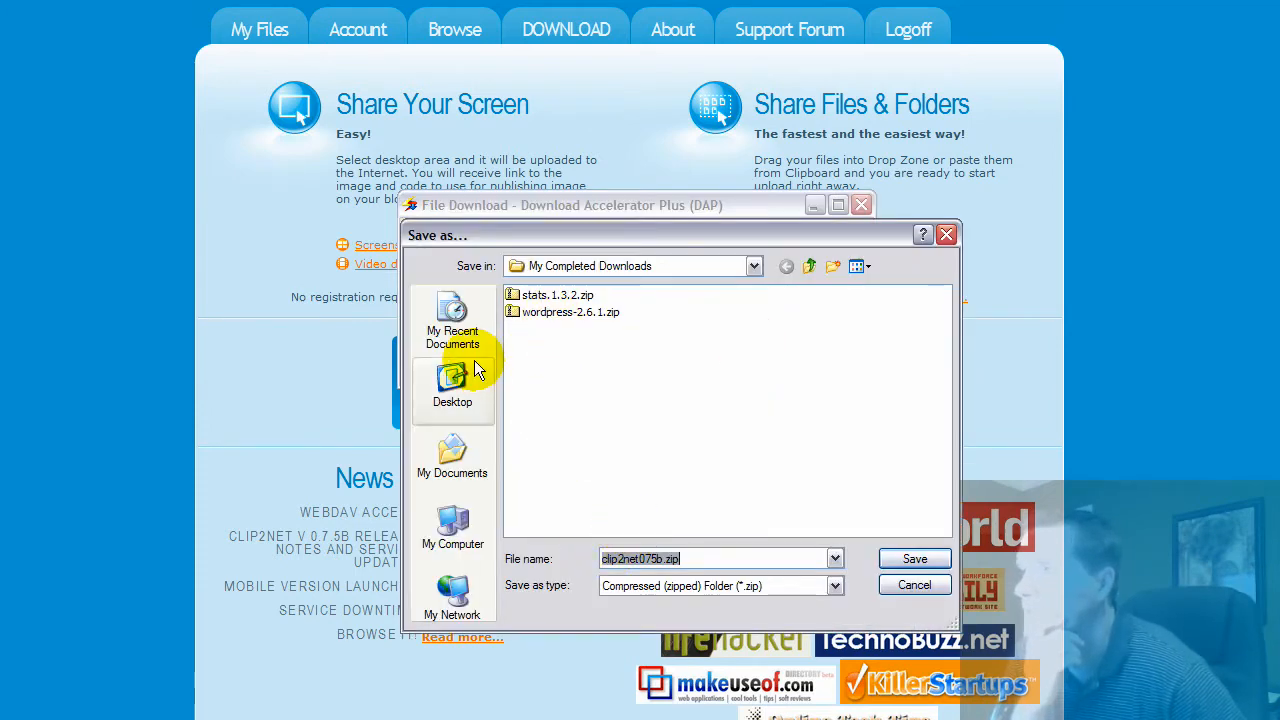
{"action": "left_click", "coordinate": [452, 390]}
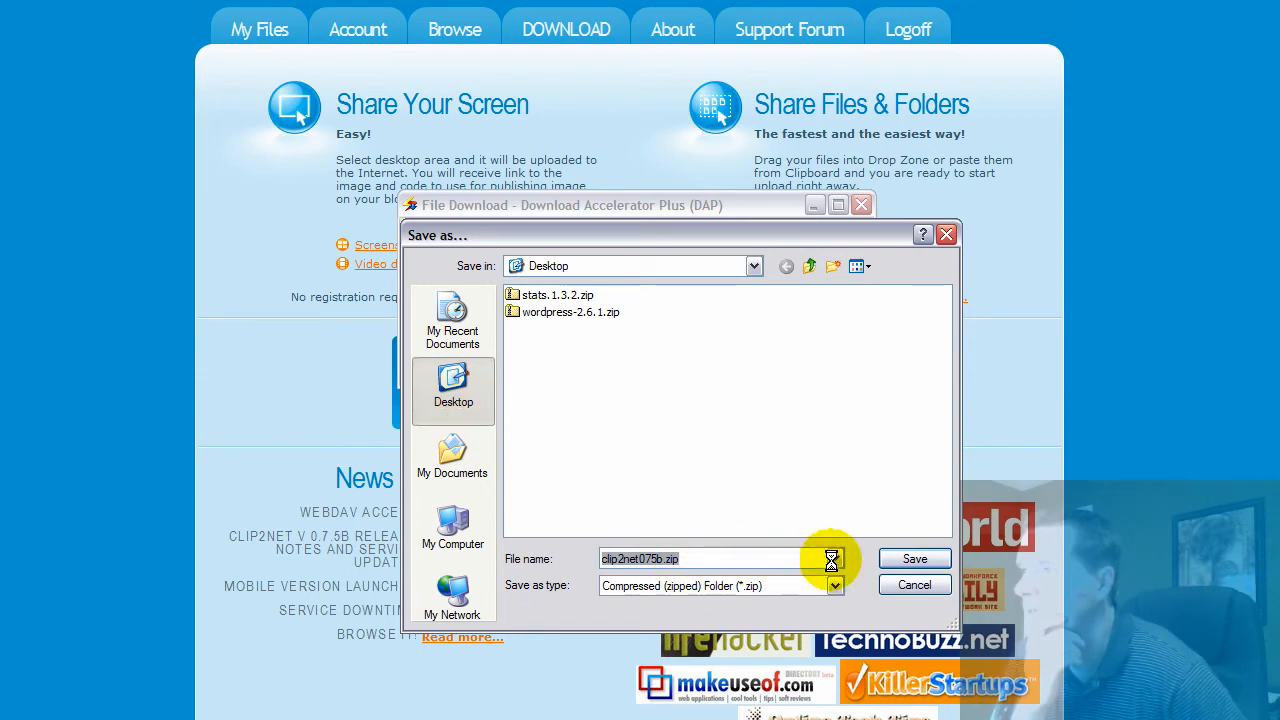
{"action": "left_click", "coordinate": [912, 558]}
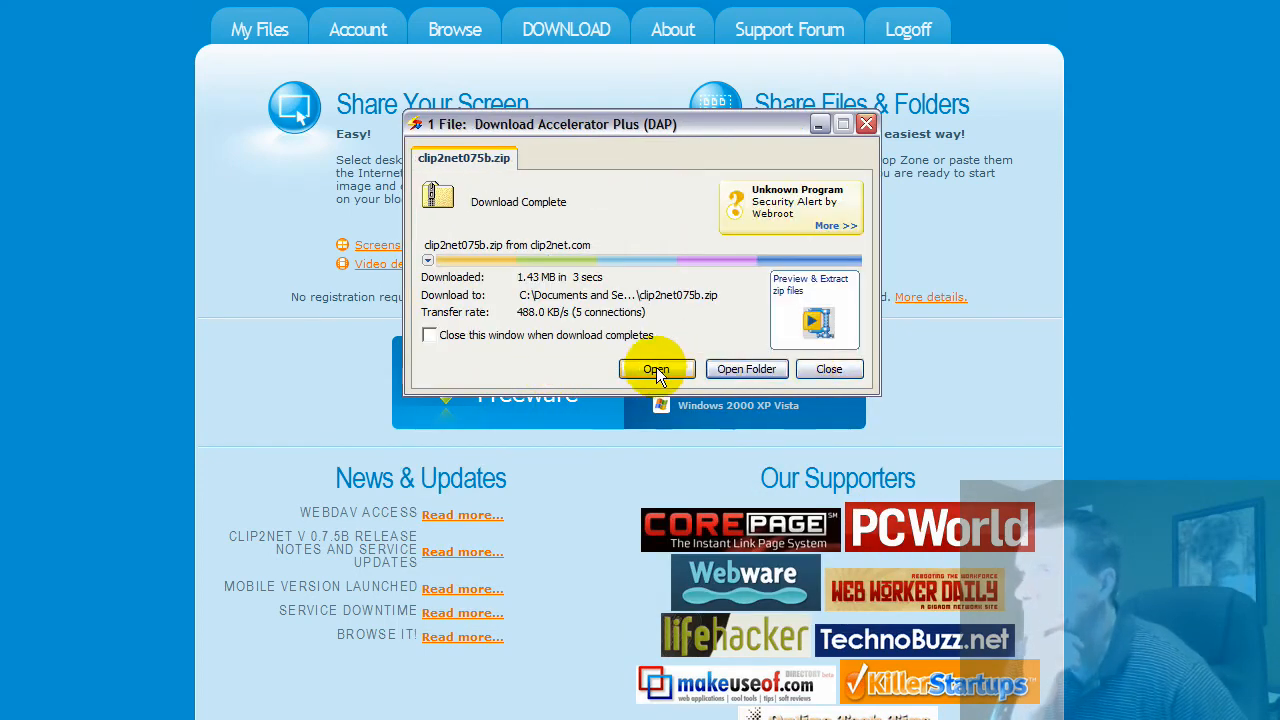
{"action": "left_click", "coordinate": [656, 368]}
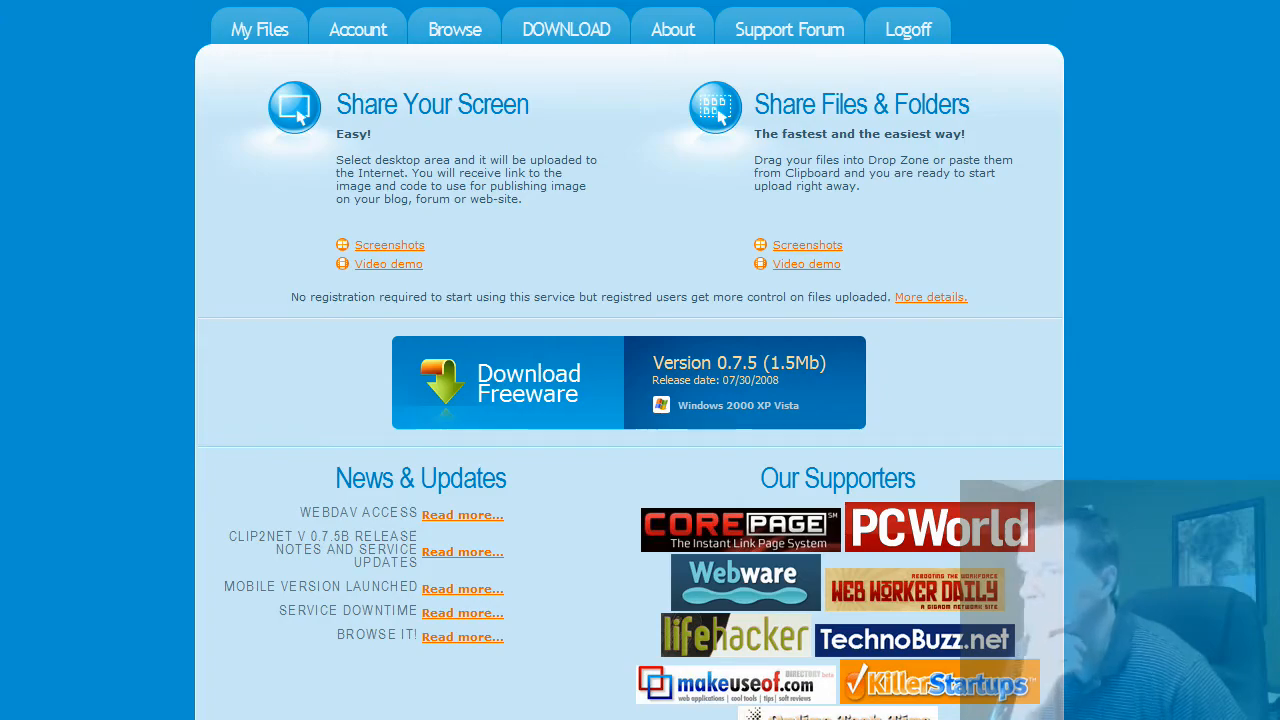
- Review Clip2Net's Settings from the tray icon and keep them unchanged with OK
{"action": "scroll", "scroll_direction": "down", "scroll_amount": 3}
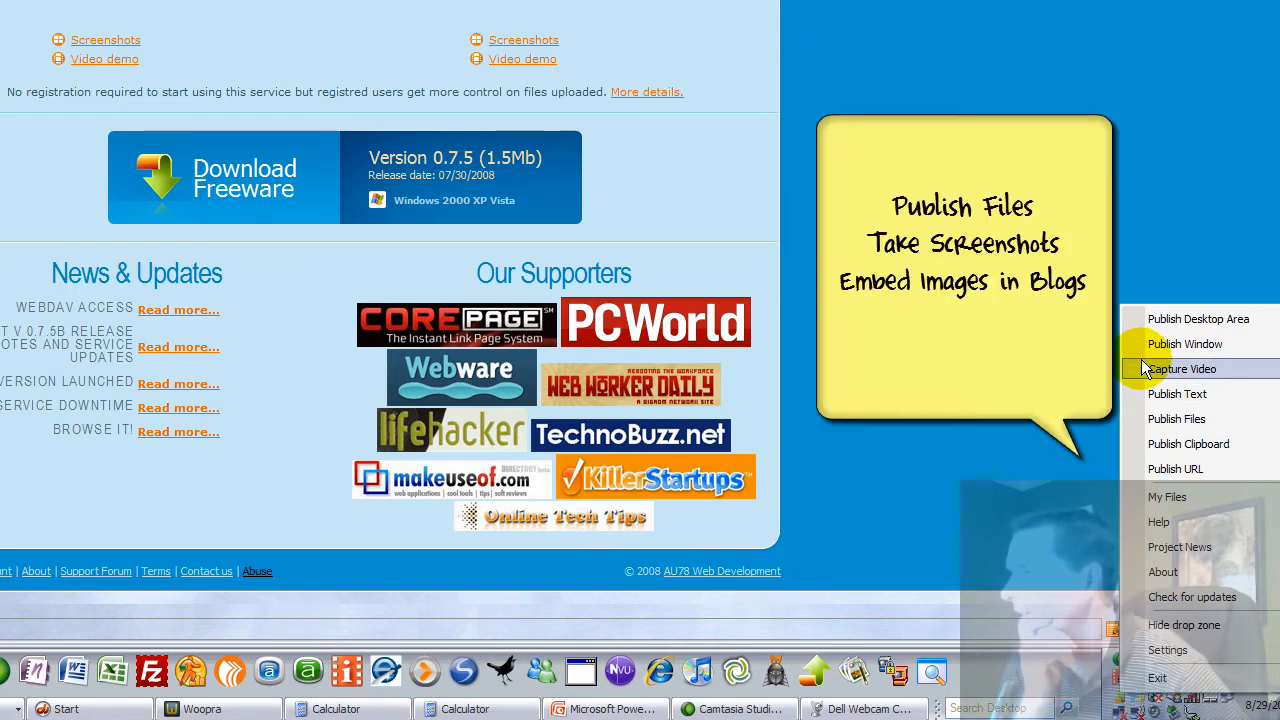
{"action": "mouse_move", "coordinate": [1104, 530]}
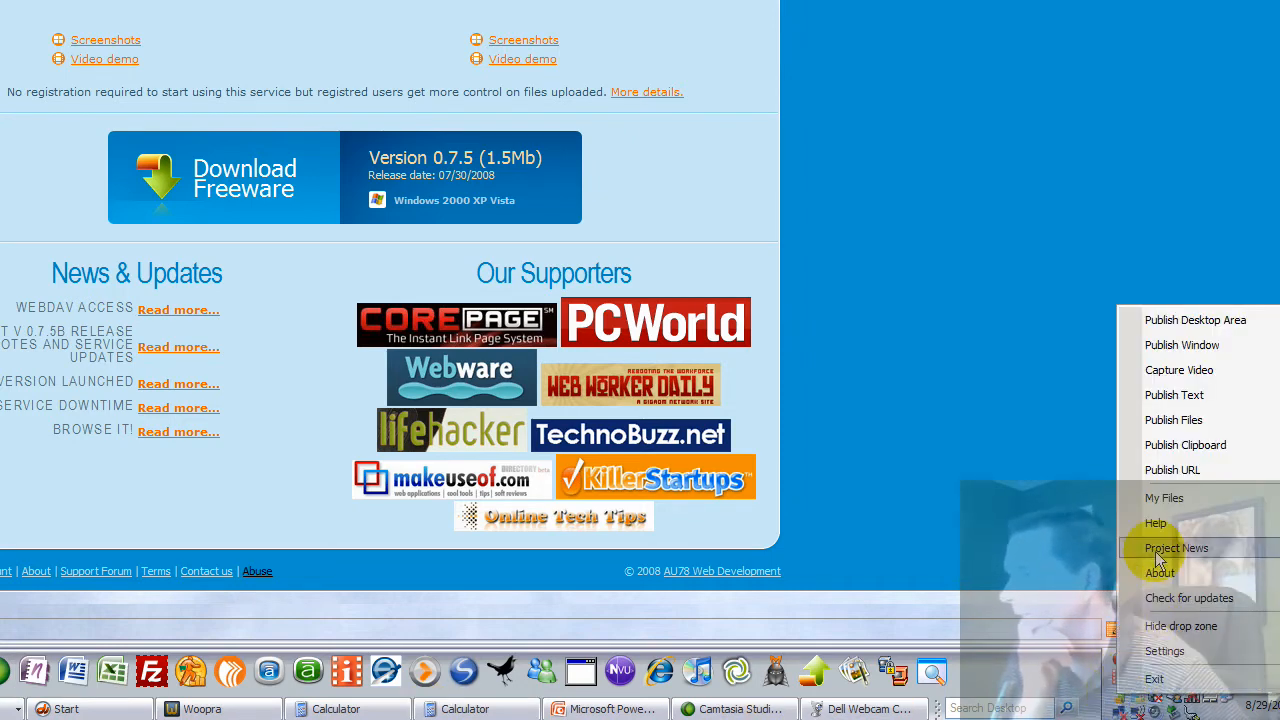
{"action": "mouse_move", "coordinate": [1176, 394]}
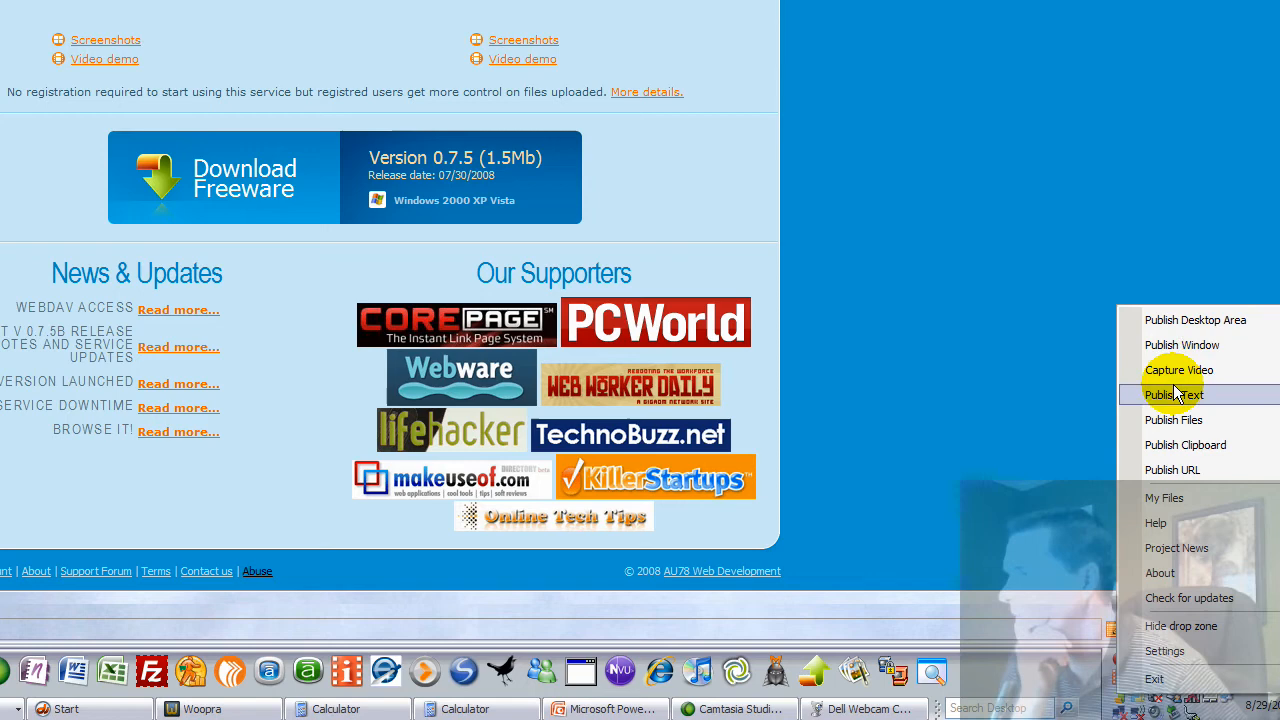
{"action": "mouse_move", "coordinate": [1164, 652]}
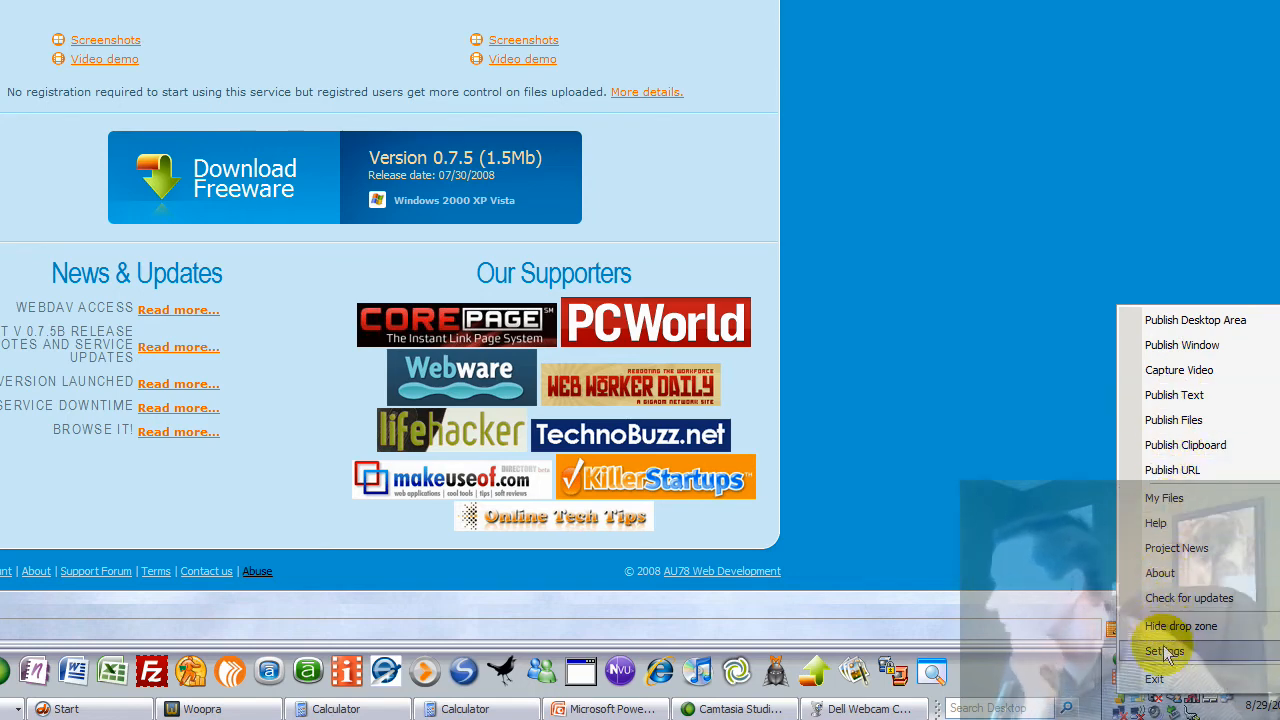
{"action": "left_click", "coordinate": [1164, 652]}
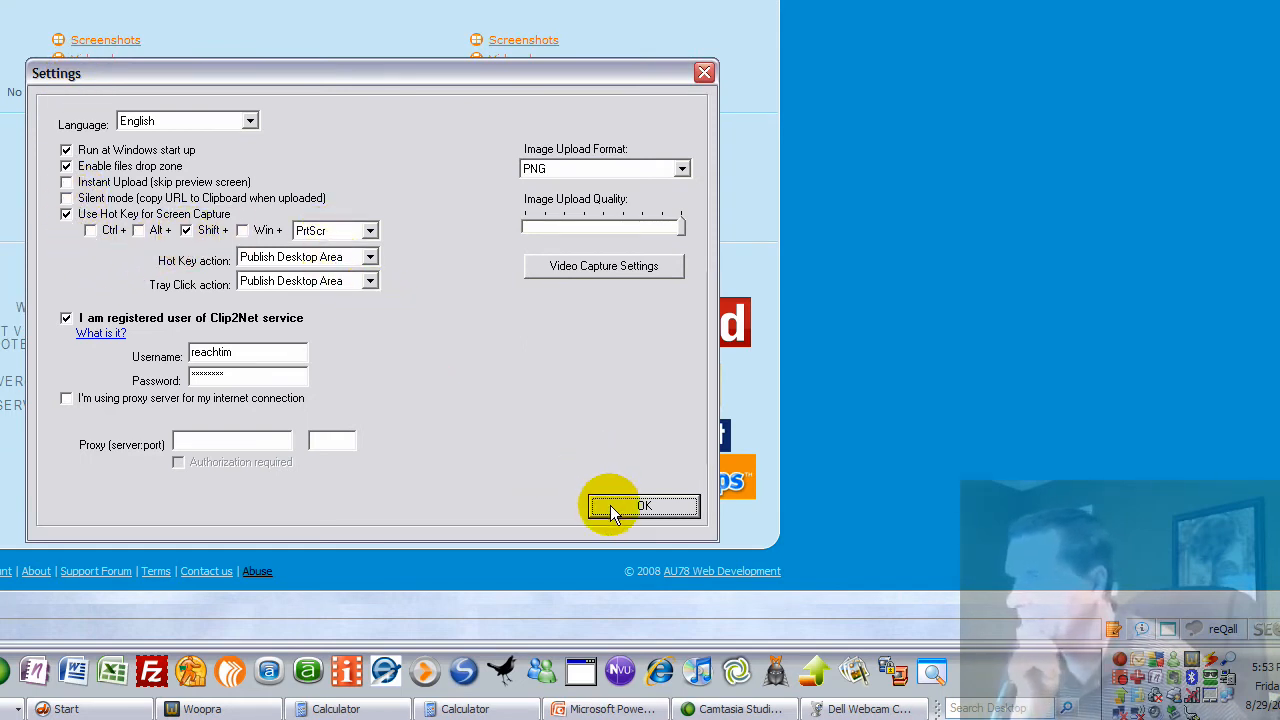
{"action": "left_click", "coordinate": [644, 504]}
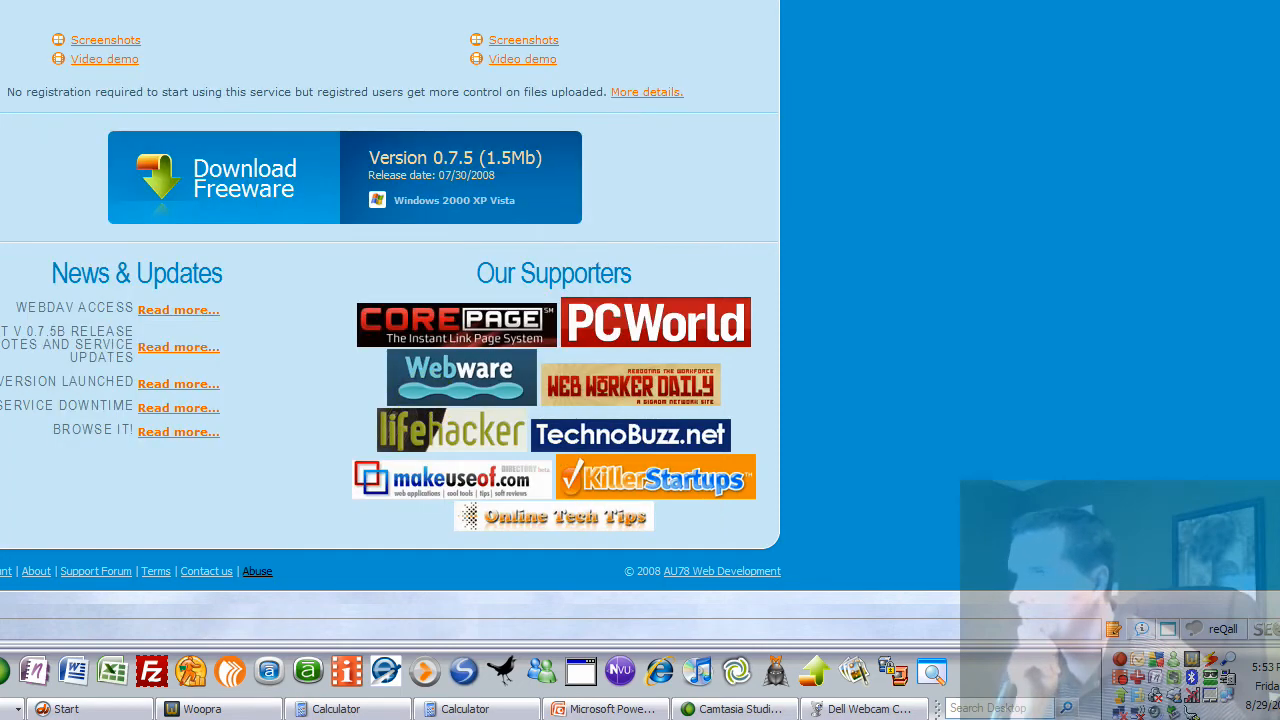
{"action": "scroll", "scroll_direction": "up", "scroll_amount": 3}
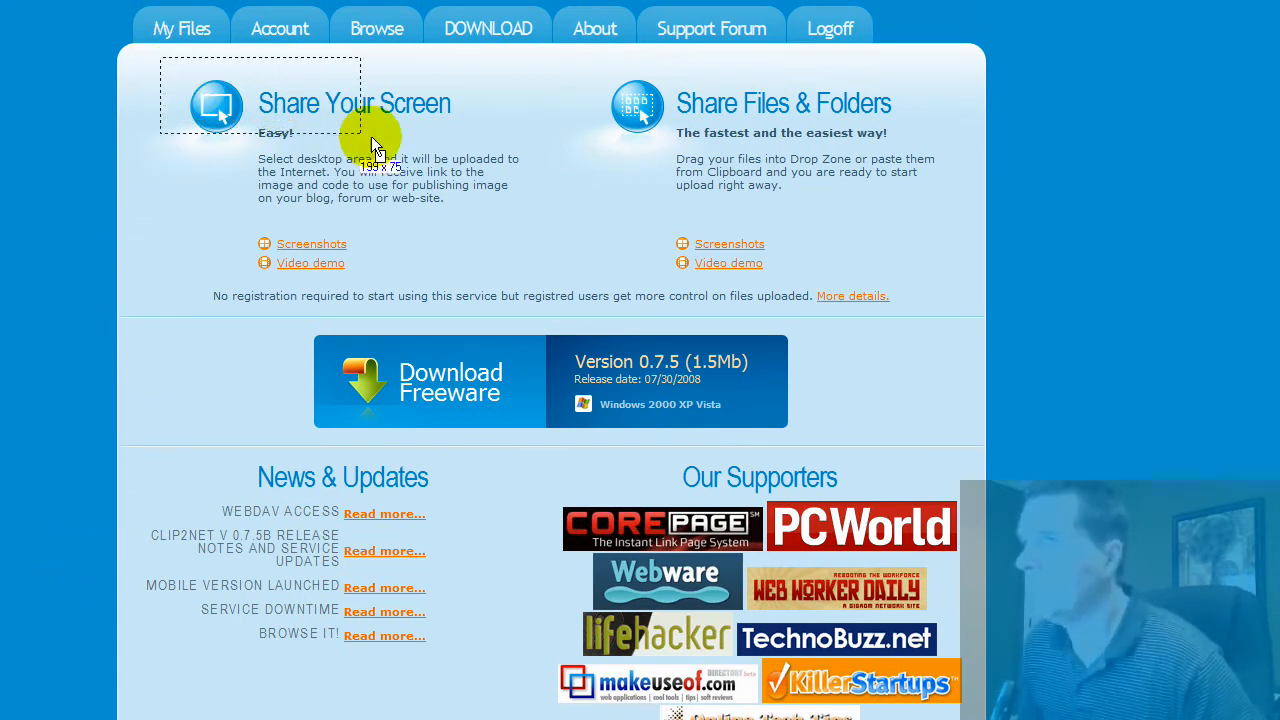
{"action": "left_click_drag", "start_coordinate": [376, 136], "coordinate": [560, 290]}
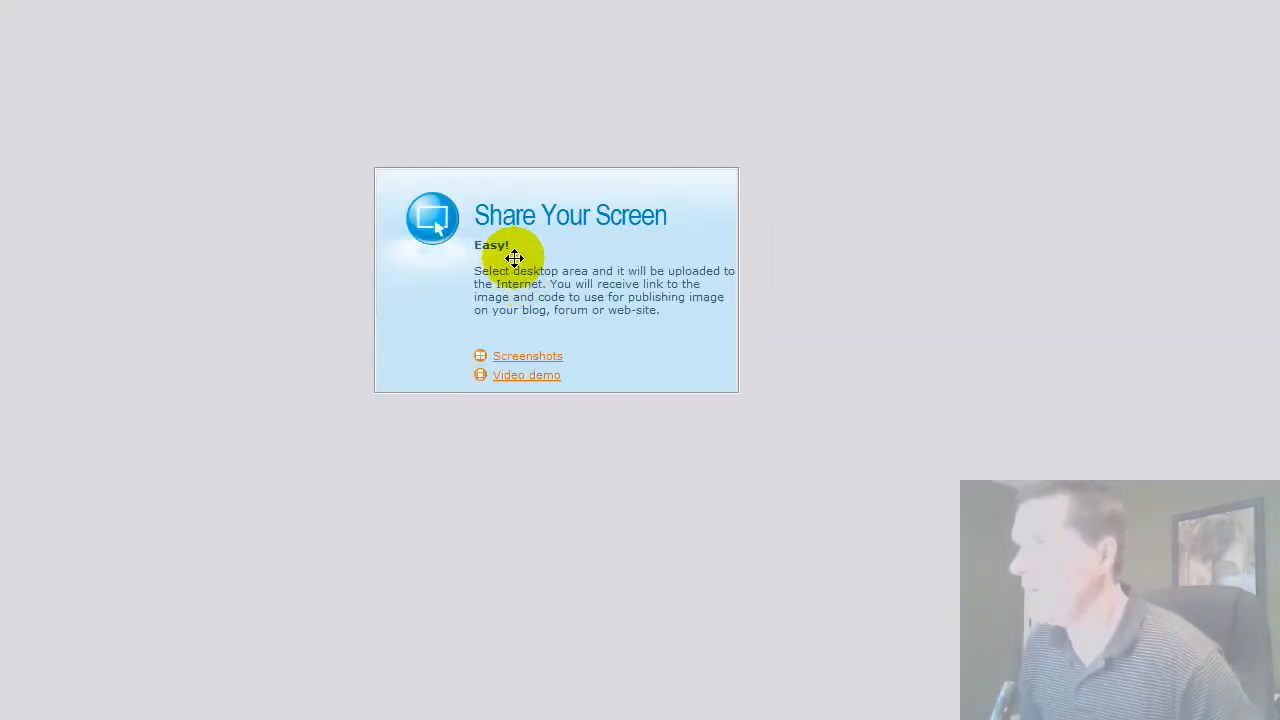
{"action": "mouse_move", "coordinate": [528, 378]}
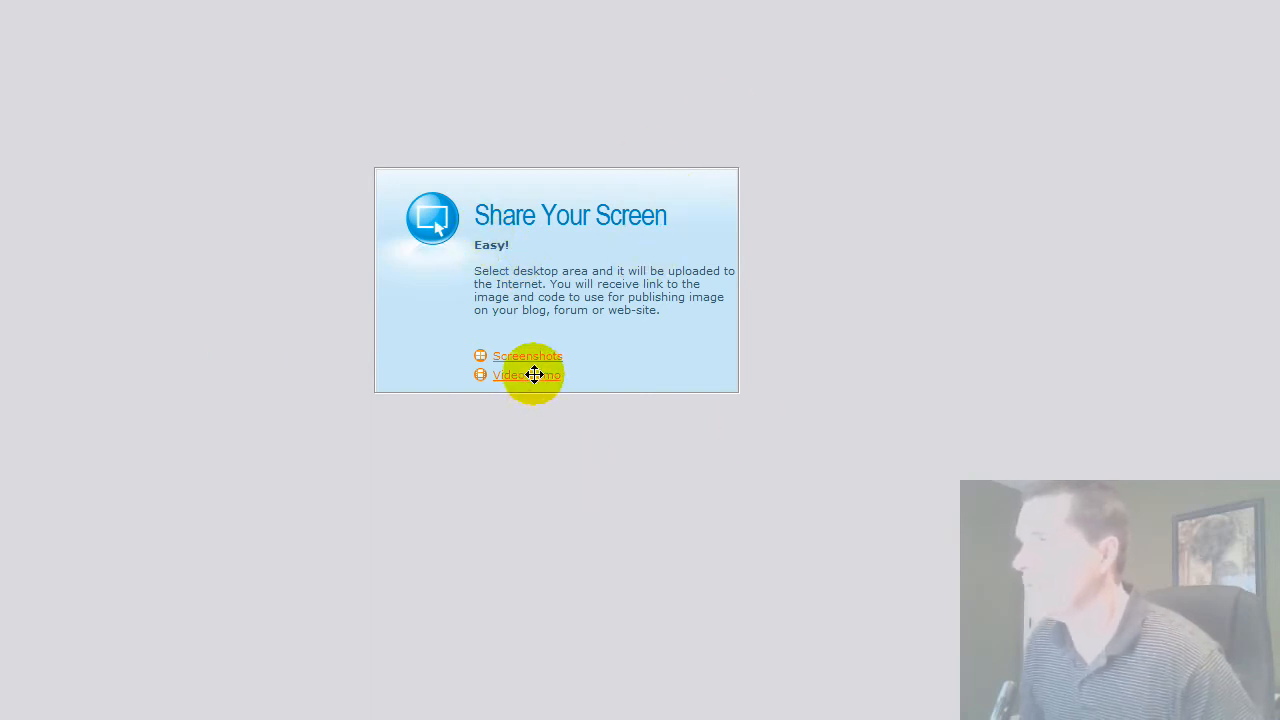
{"action": "mouse_move", "coordinate": [512, 334]}
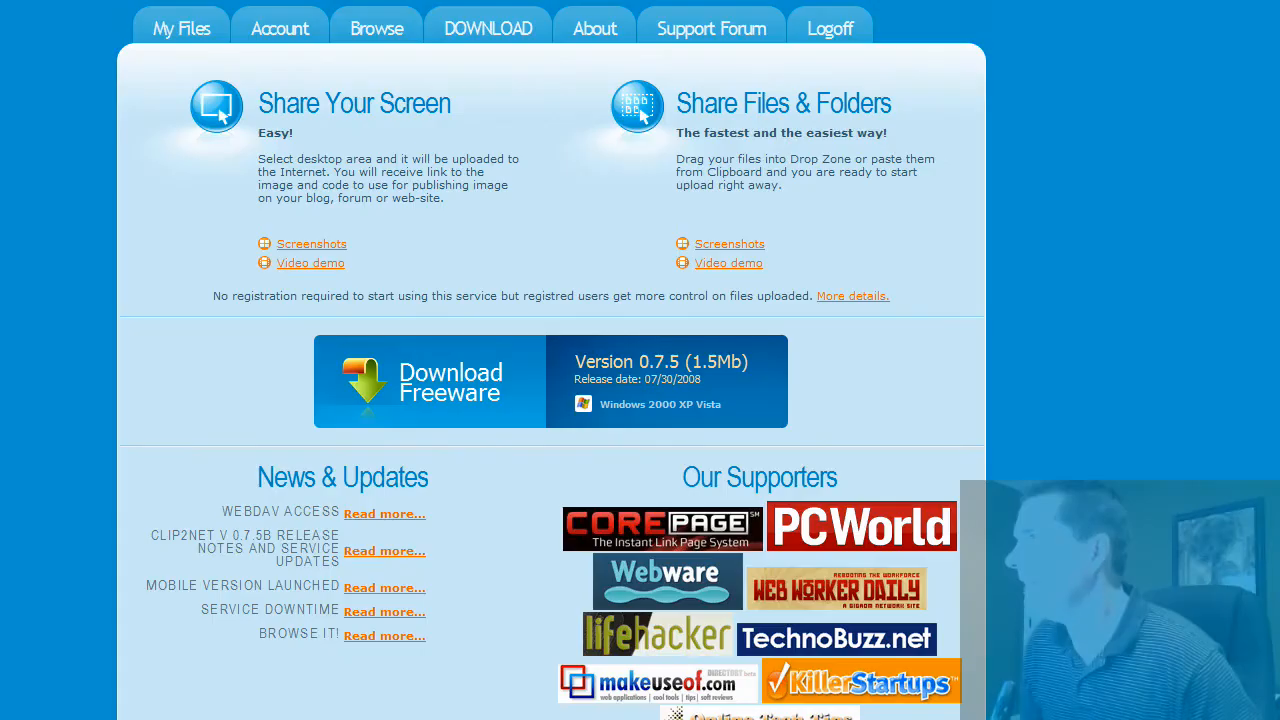
{"action": "mouse_move", "coordinate": [180, 656]}
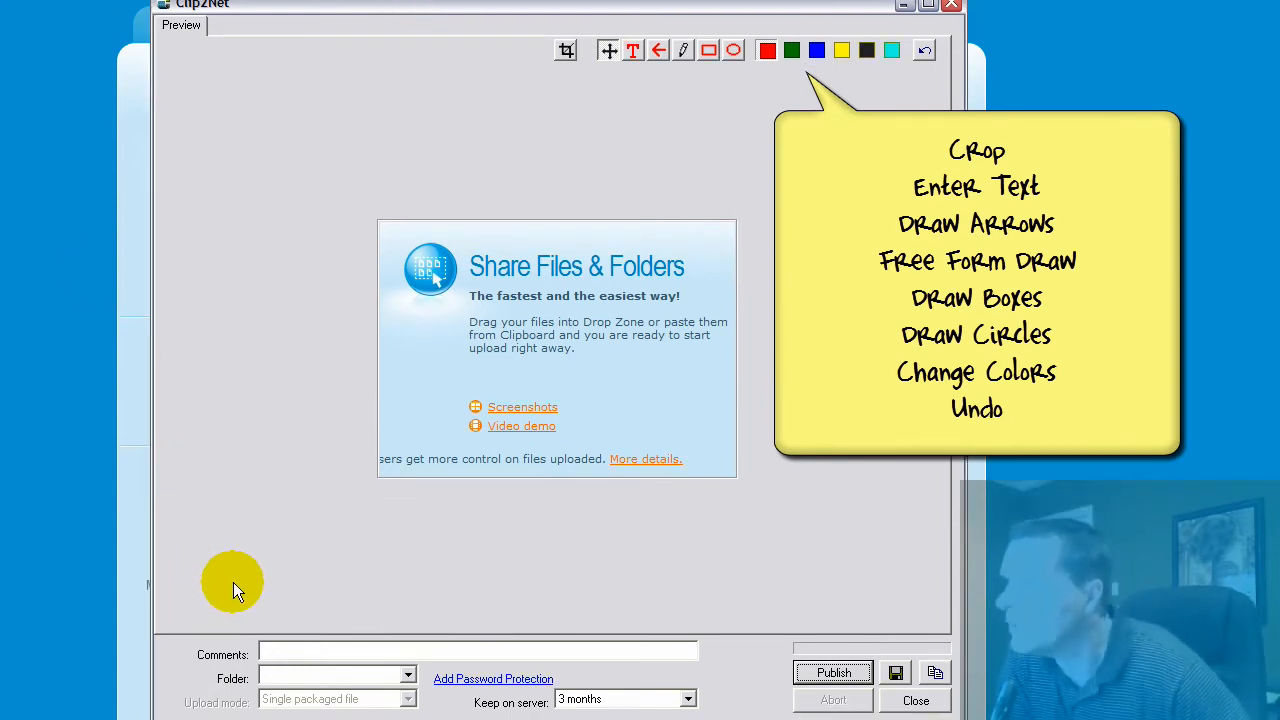
{"action": "mouse_move", "coordinate": [676, 36]}
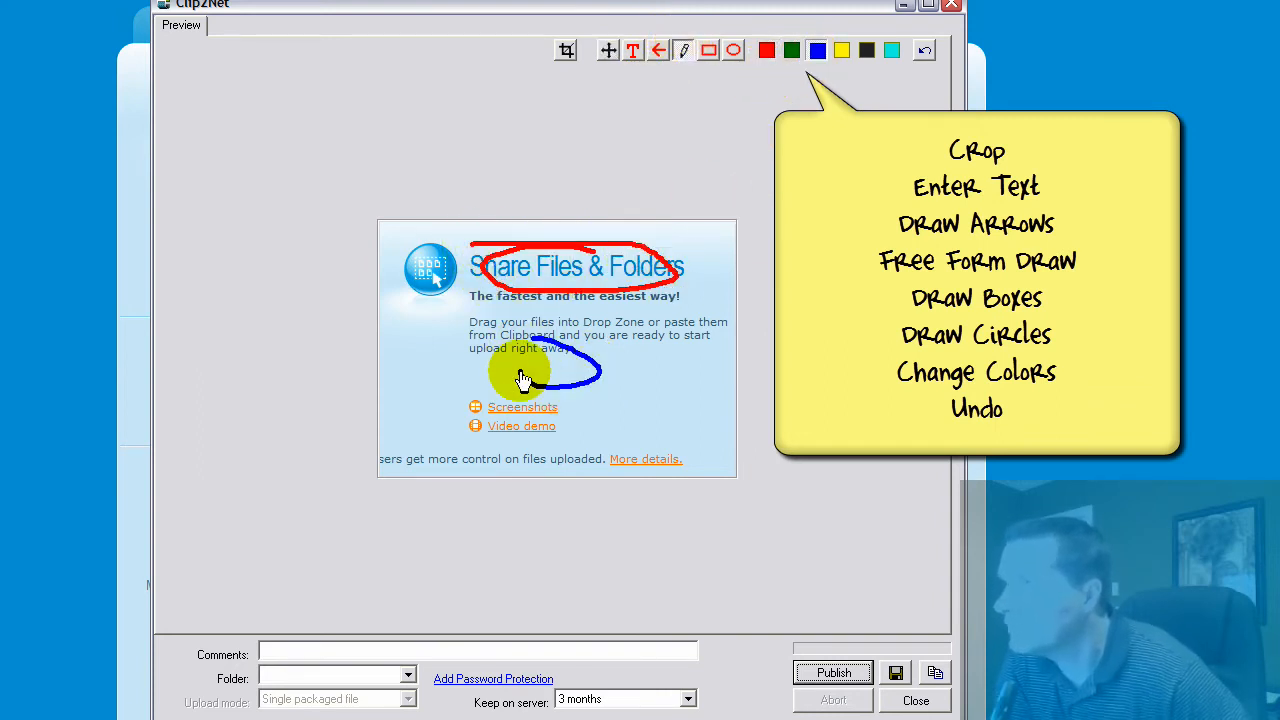
- Add the text label 'text' to the captured screenshot with the Enter Text tool
{"action": "left_click", "coordinate": [632, 50]}
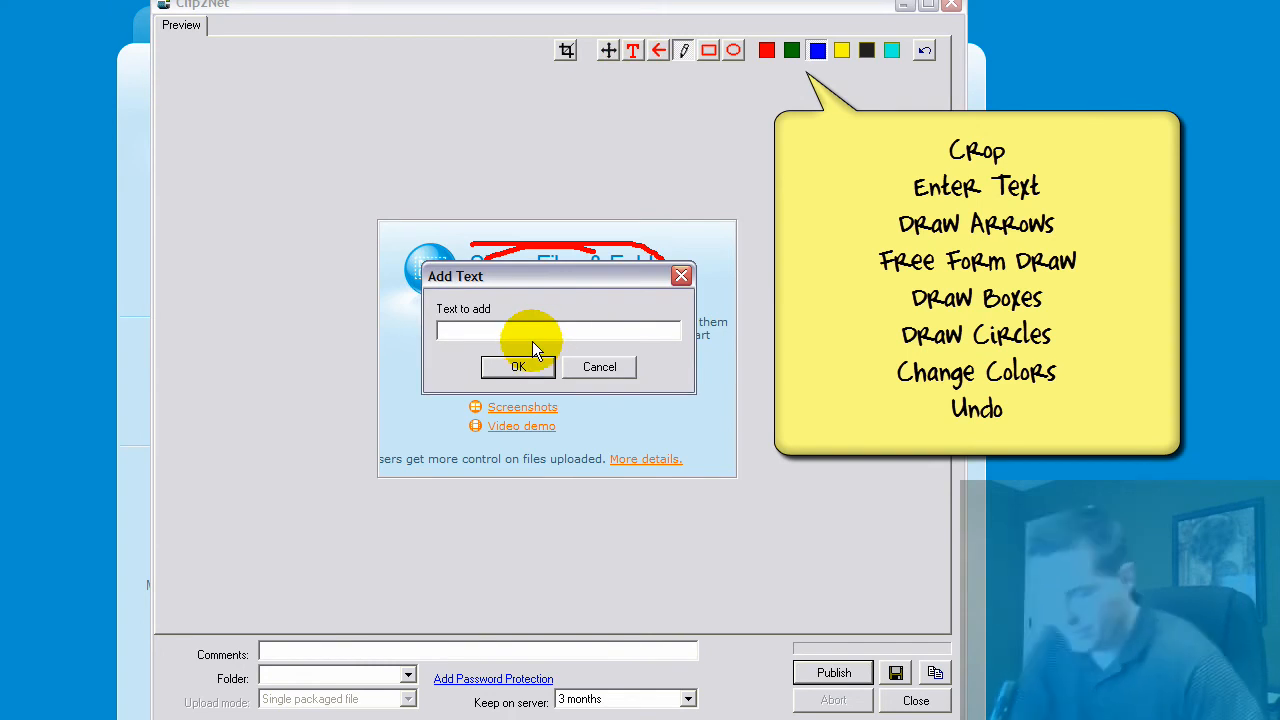
{"action": "type", "text": "text"}
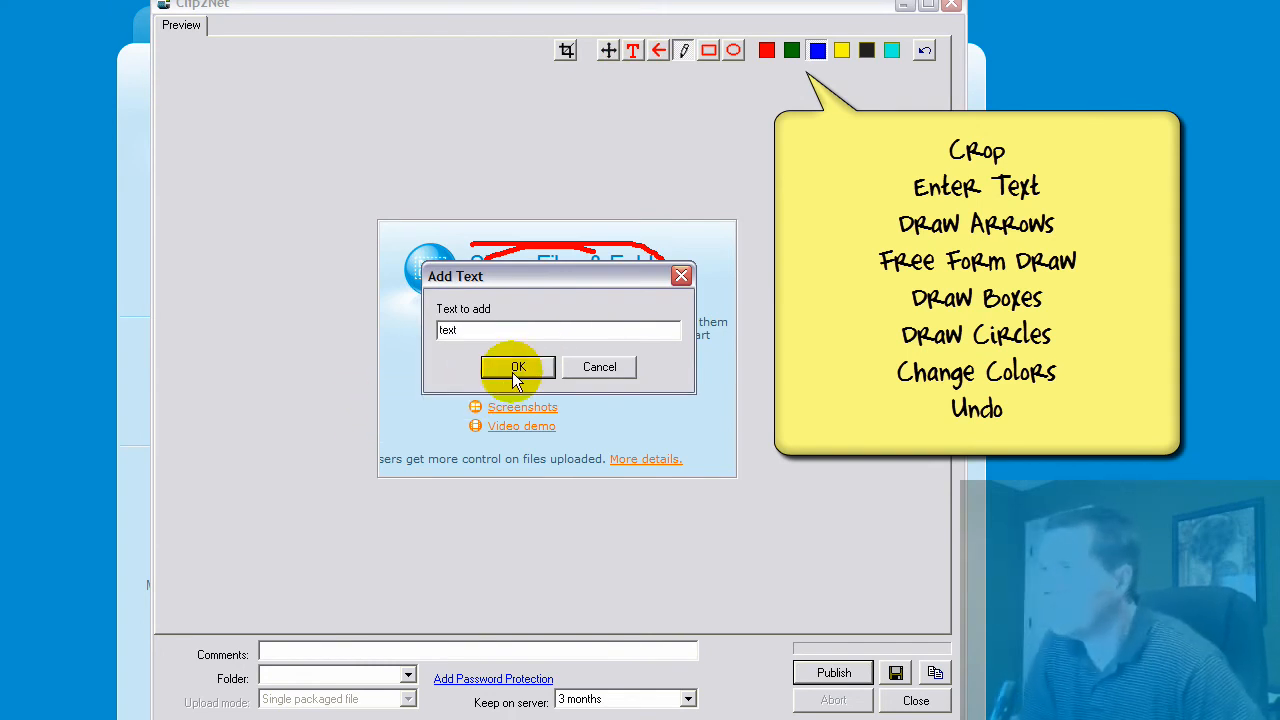
{"action": "left_click", "coordinate": [516, 368]}
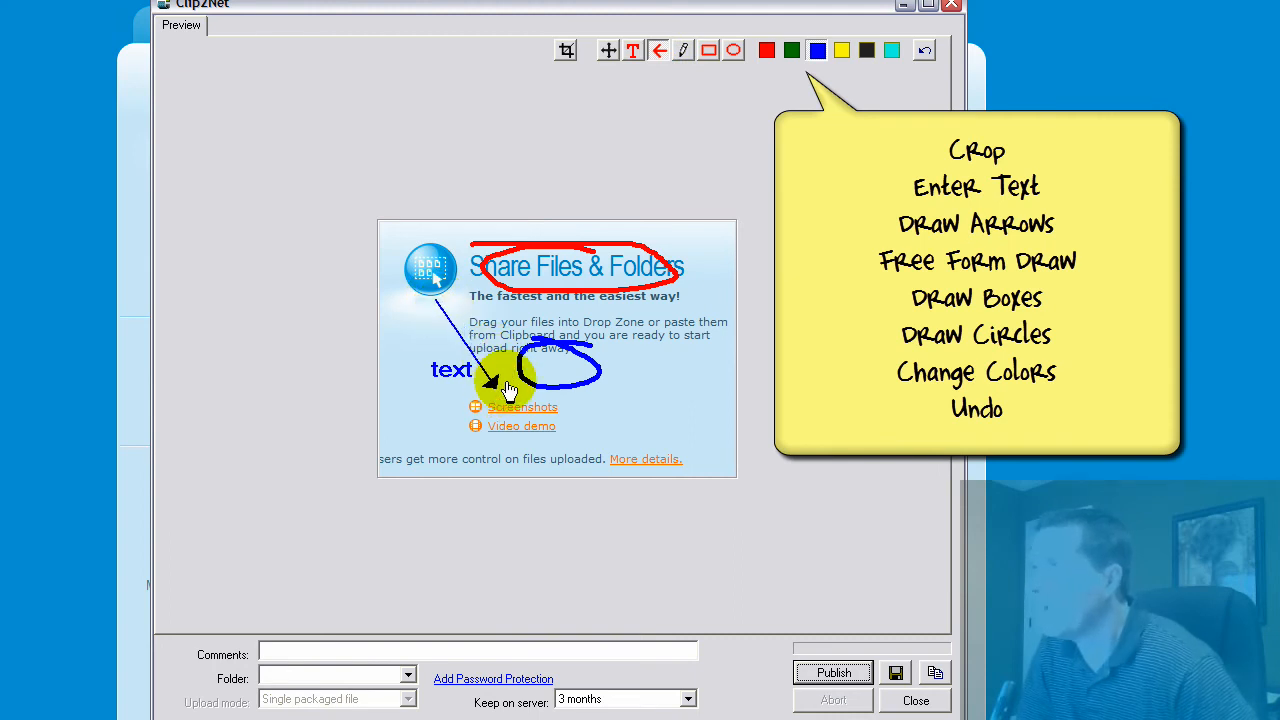
{"action": "mouse_move", "coordinate": [384, 272]}
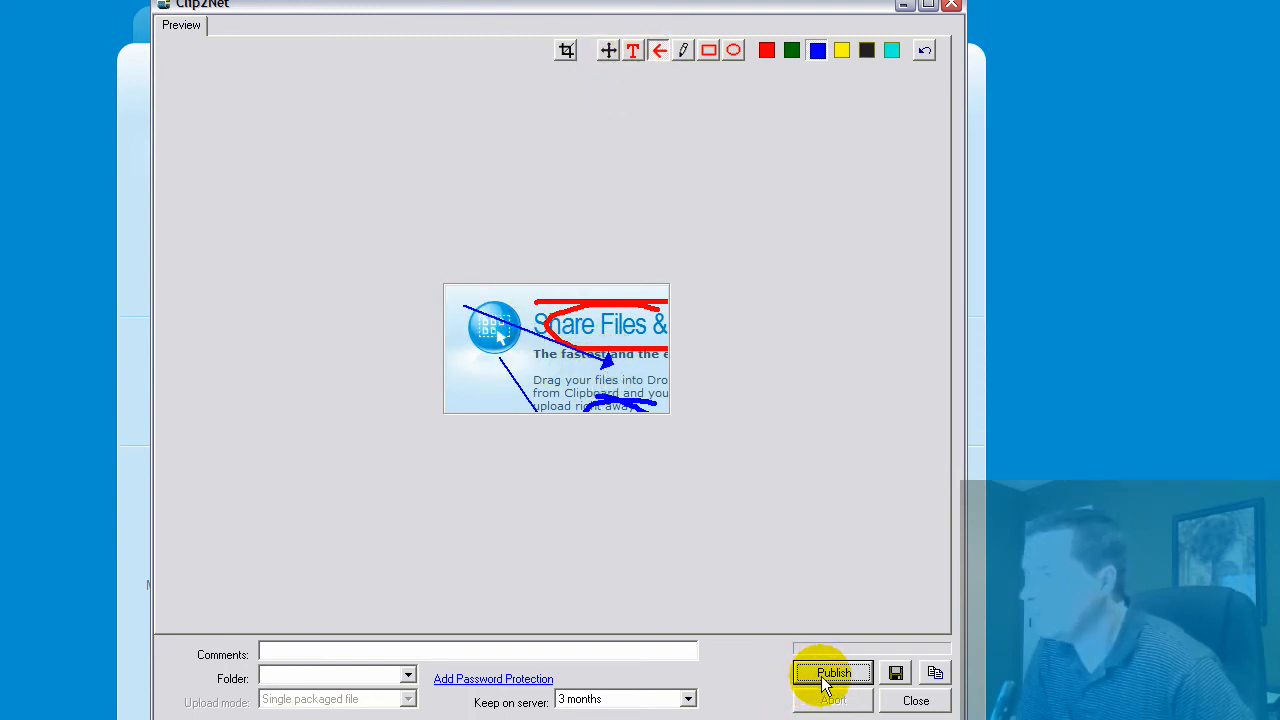
- Publish the annotated screenshot online and dismiss the Uploaded results window
{"action": "left_click", "coordinate": [832, 672]}
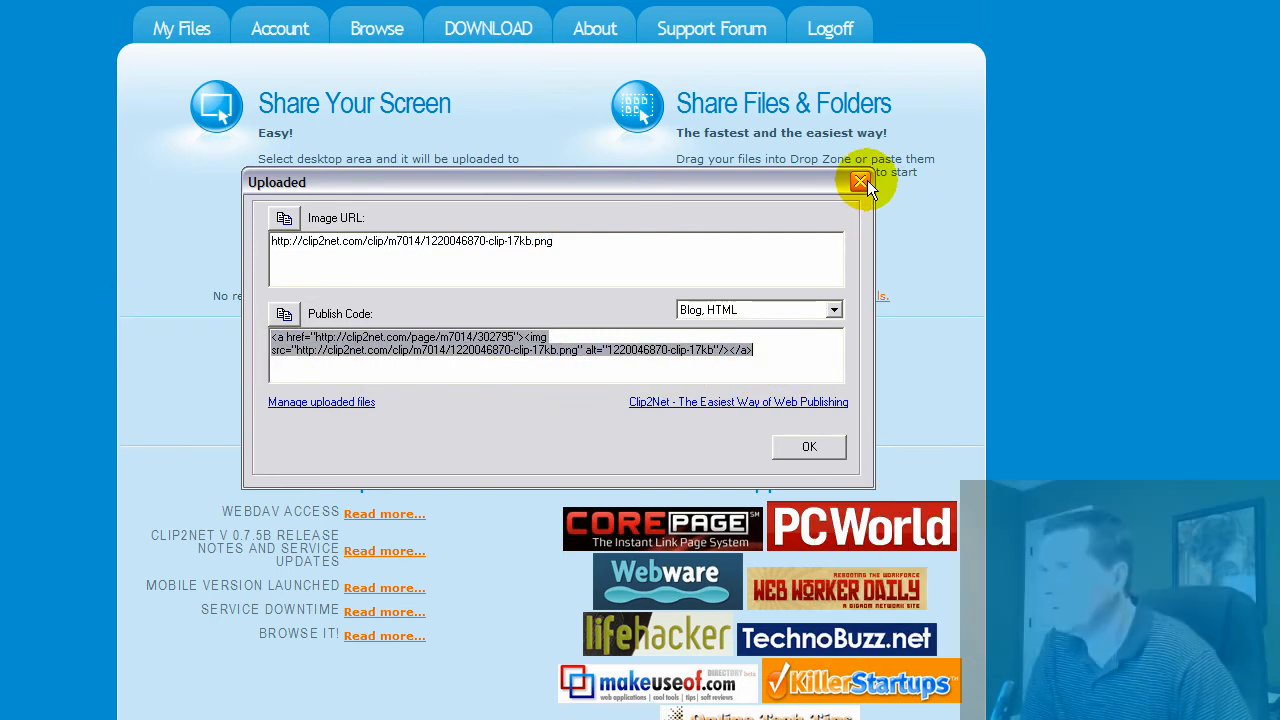
{"action": "mouse_move", "coordinate": [860, 184]}
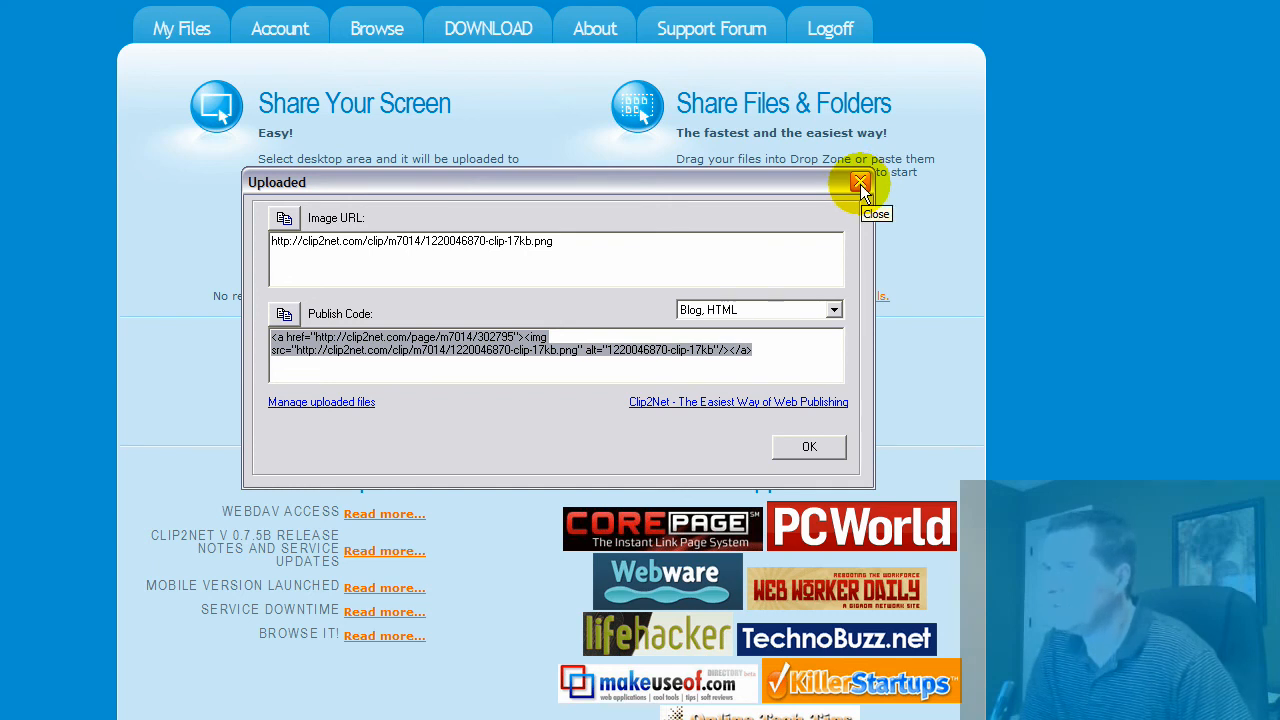
{"action": "left_click", "coordinate": [860, 184]}
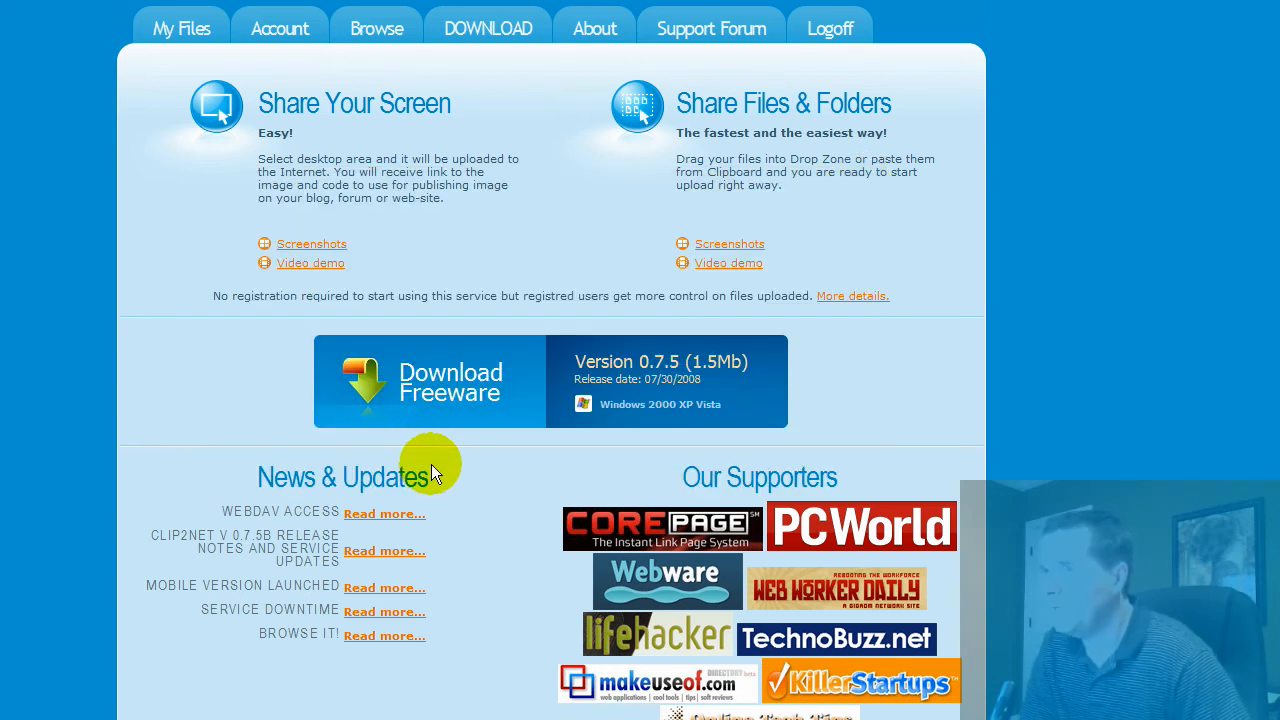
{"action": "mouse_move", "coordinate": [472, 476]}
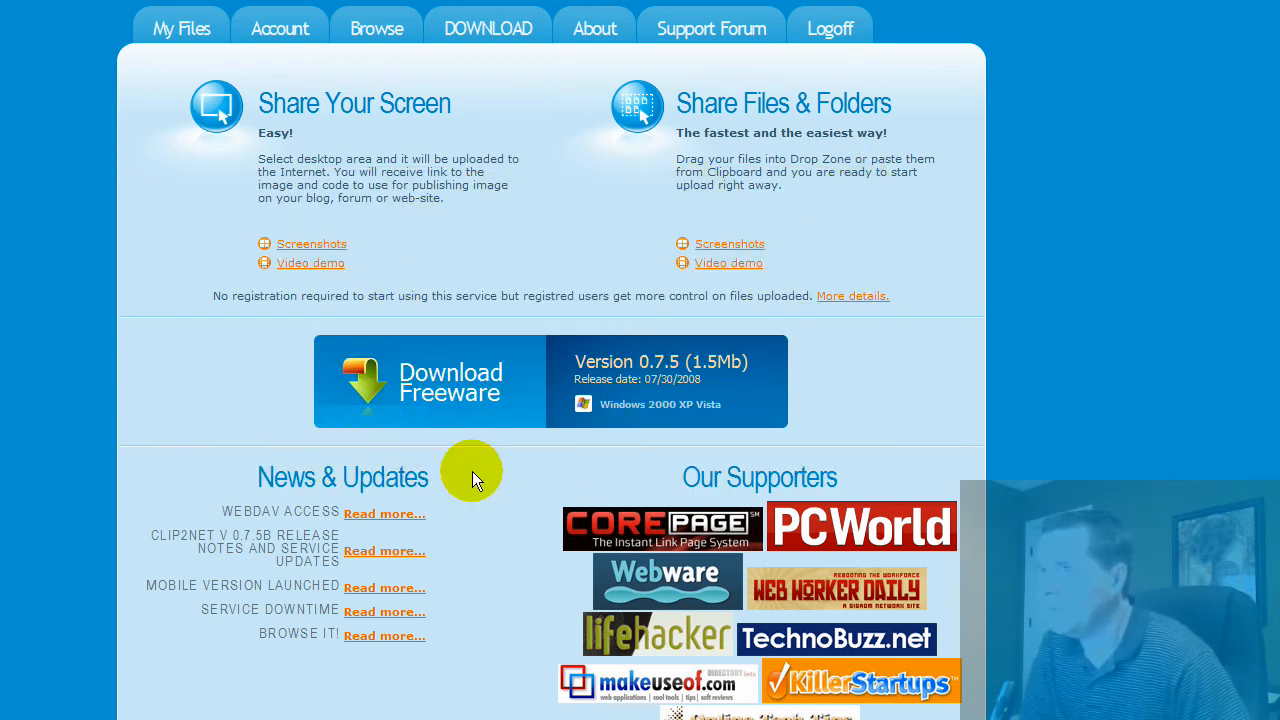
{"action": "mouse_move", "coordinate": [320, 340]}
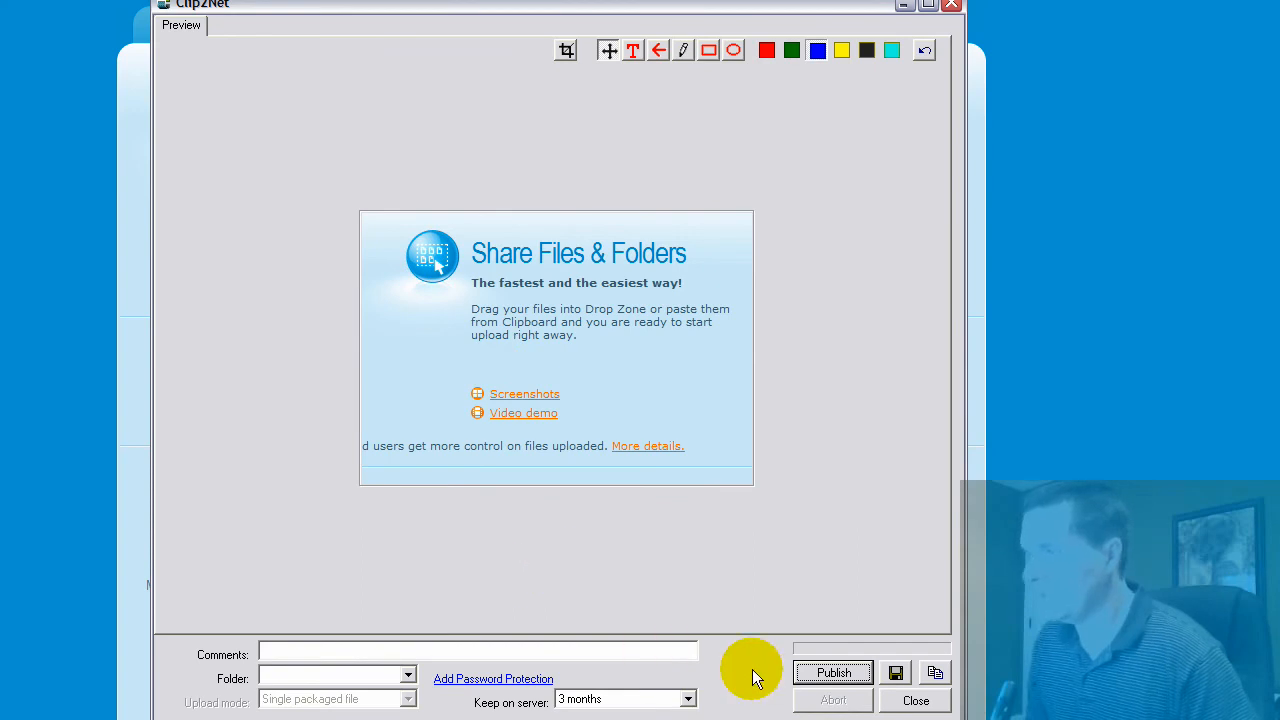
- Start saving the capture locally, bringing up the Save As dialog proposing a JPEG
{"action": "left_click", "coordinate": [896, 672]}
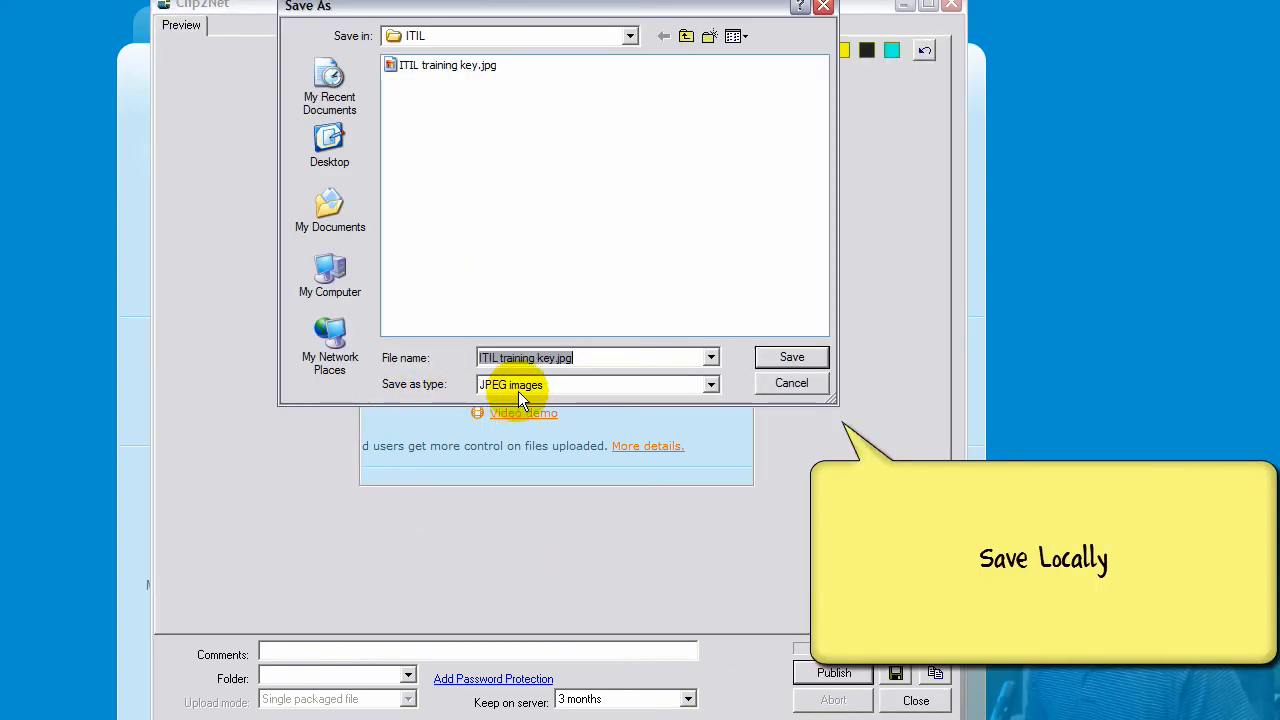